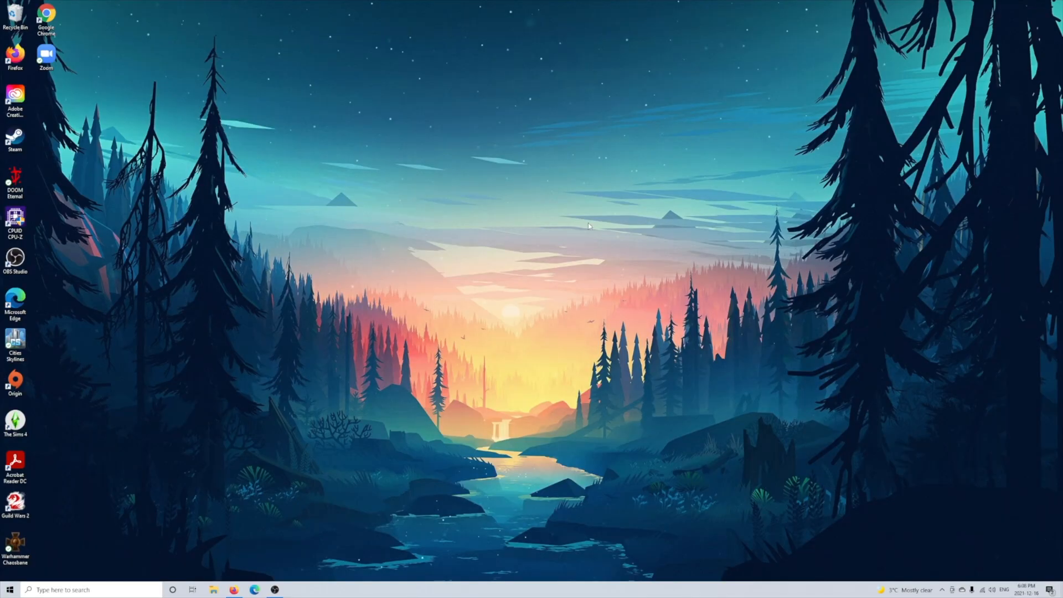
{"action": "mouse_move", "coordinate": [517, 256]}
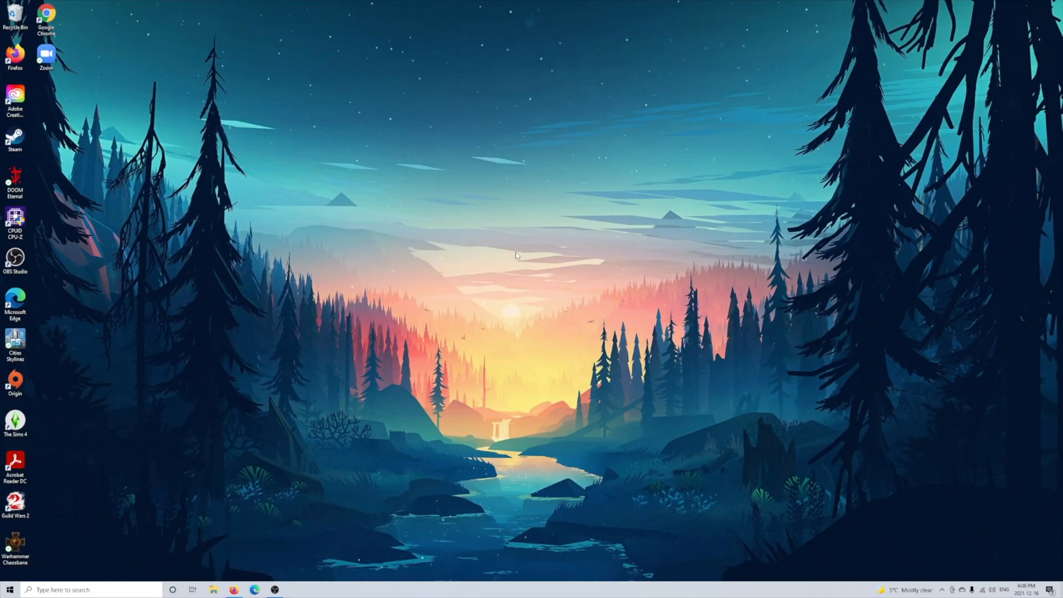
{"action": "mouse_move", "coordinate": [299, 447]}
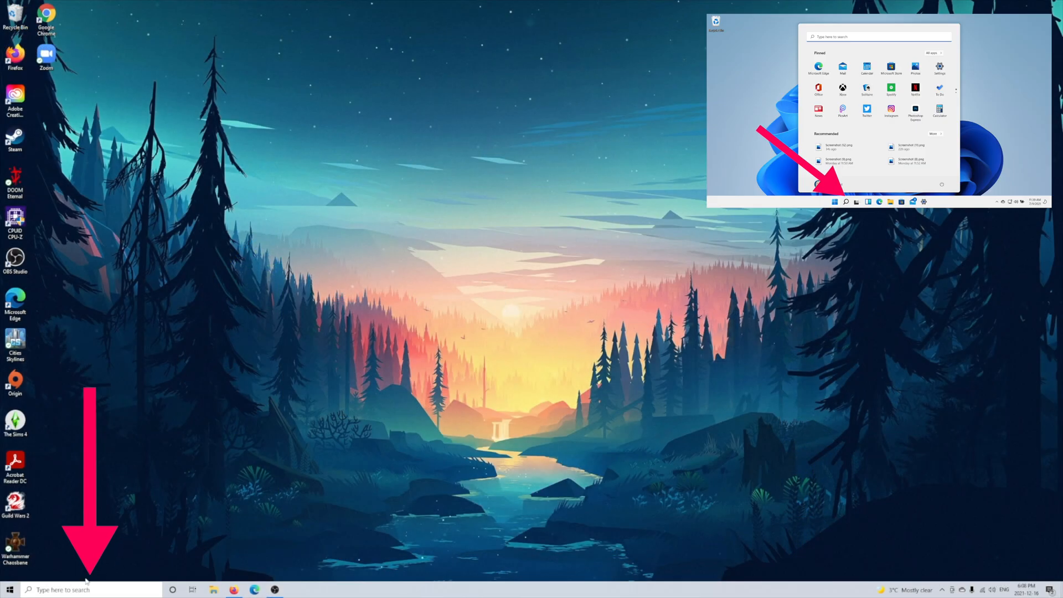
Step: Search Windows for "snipping tool" from the taskbar search box
{"action": "left_click", "coordinate": [92, 589]}
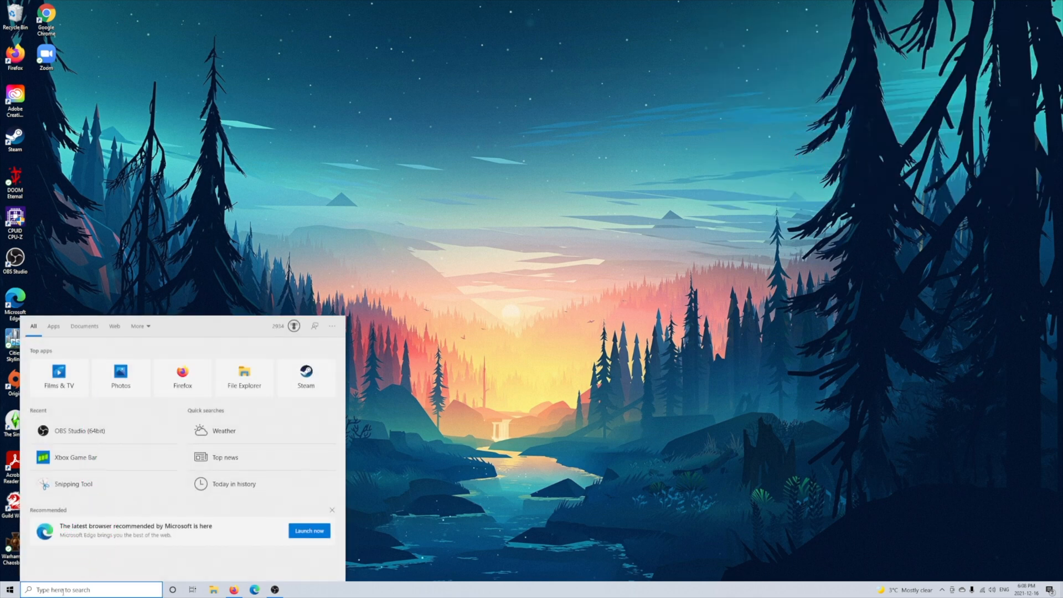
{"action": "type", "text": "snipping tool"}
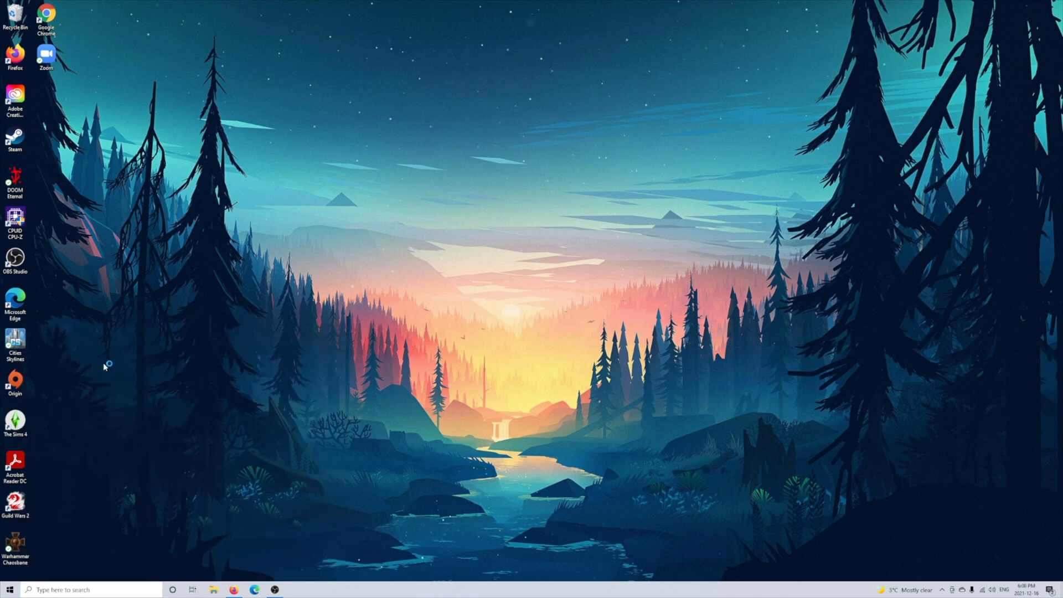
Step: Launch Snipping Tool and show its list of four snip modes
{"action": "left_click", "coordinate": [293, 589]}
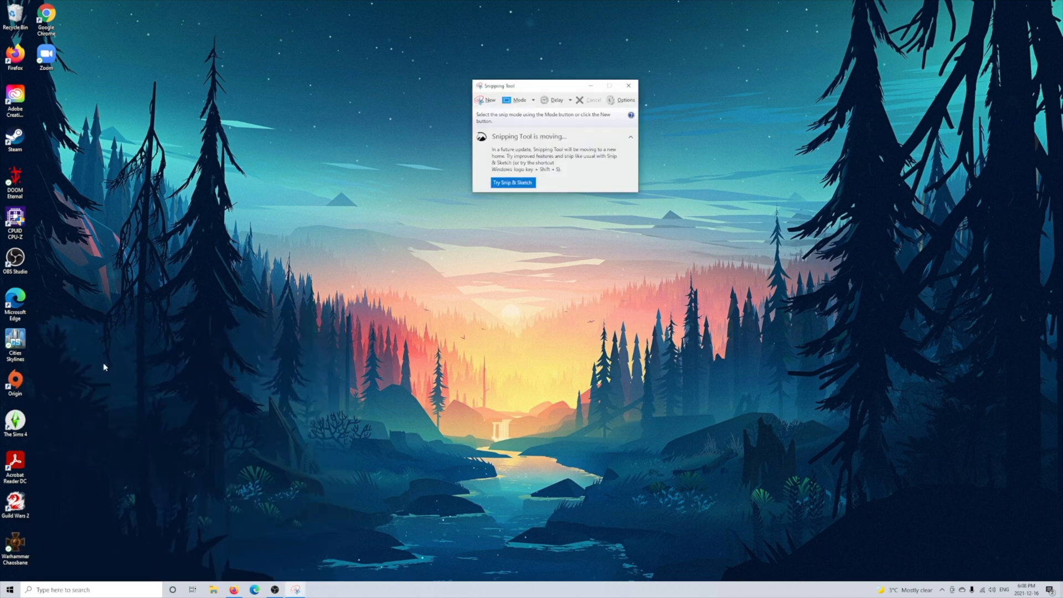
{"action": "mouse_move", "coordinate": [606, 61]}
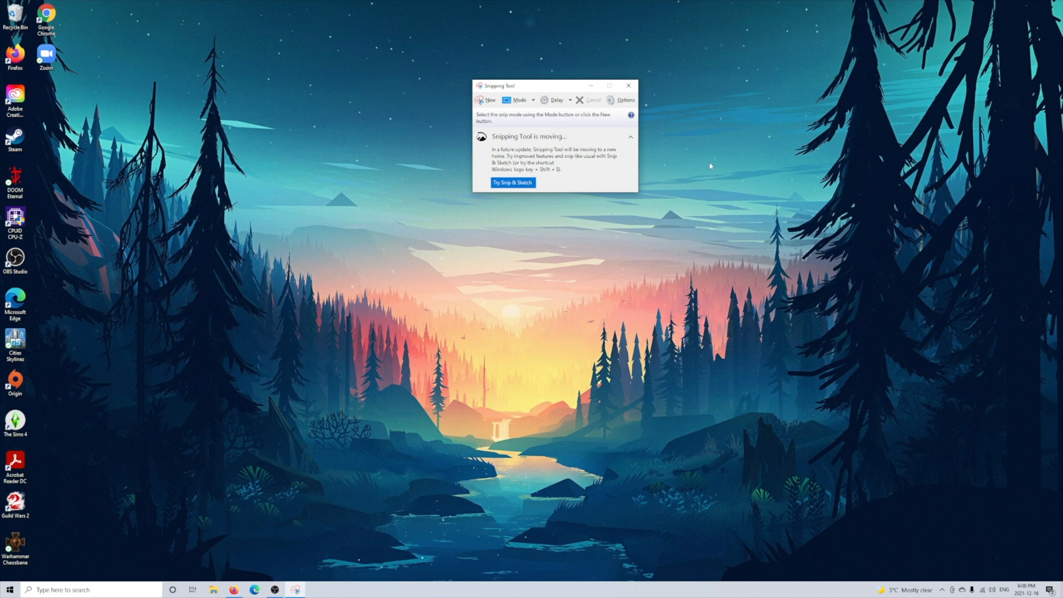
{"action": "left_click", "coordinate": [530, 100]}
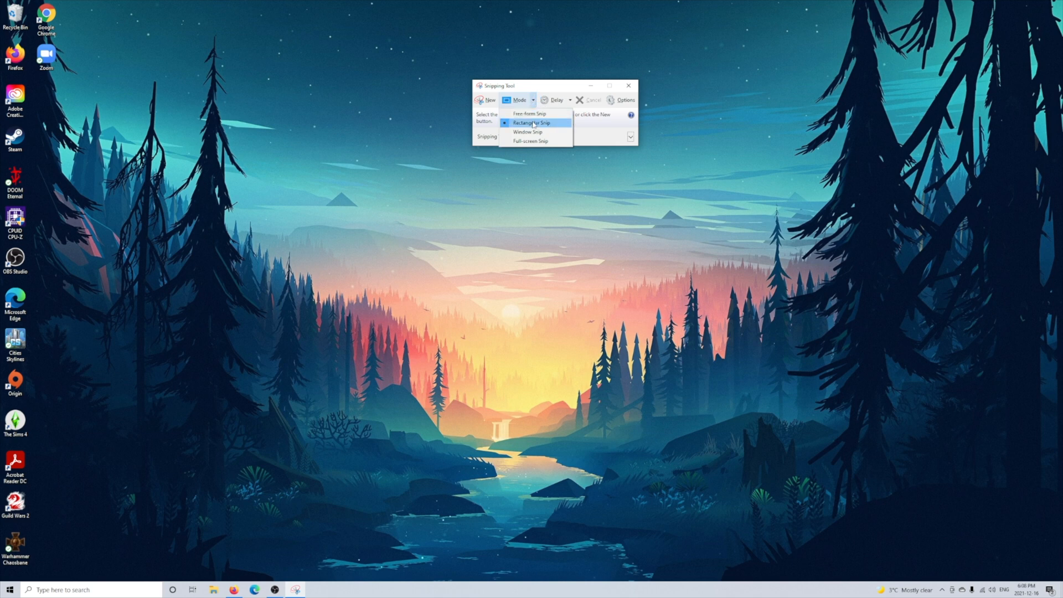
{"action": "mouse_move", "coordinate": [535, 131]}
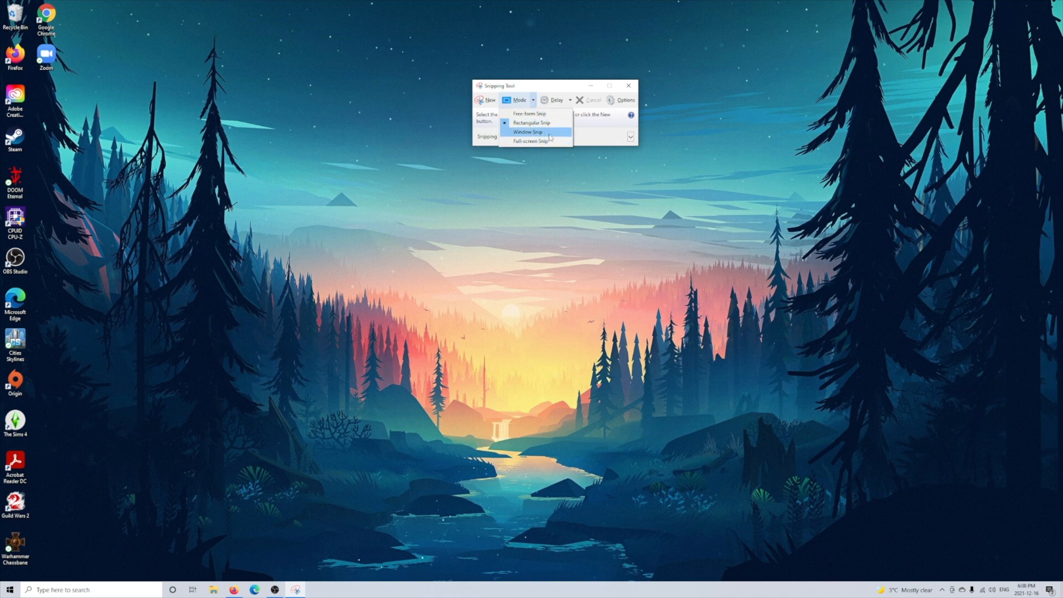
{"action": "mouse_move", "coordinate": [549, 114]}
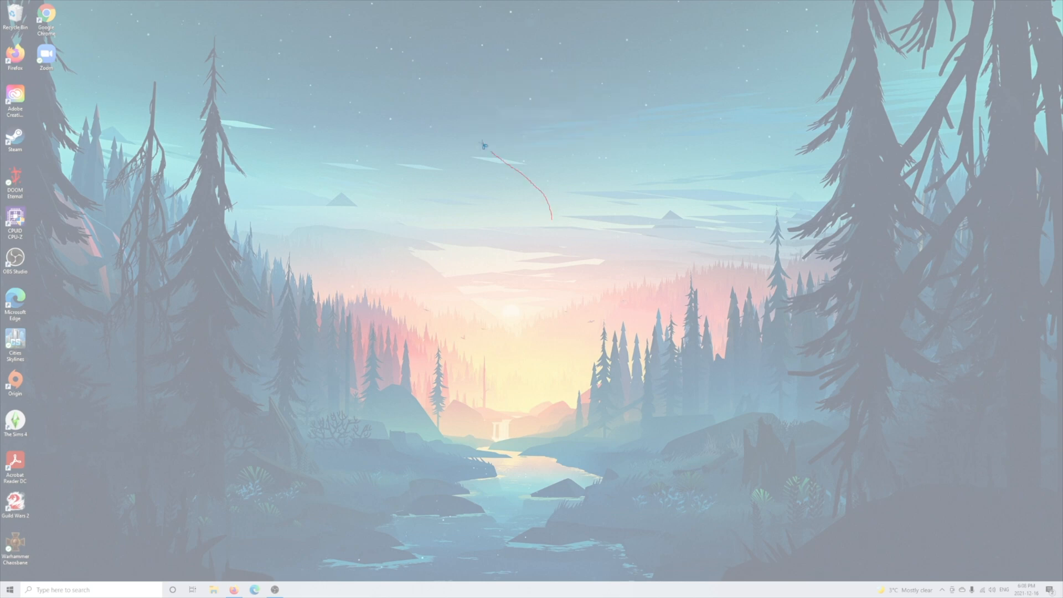
Step: Snip a small region of the forest wallpaper, then choose a different capture mode
{"action": "left_click_drag", "start_coordinate": [467, 130], "coordinate": [488, 146]}
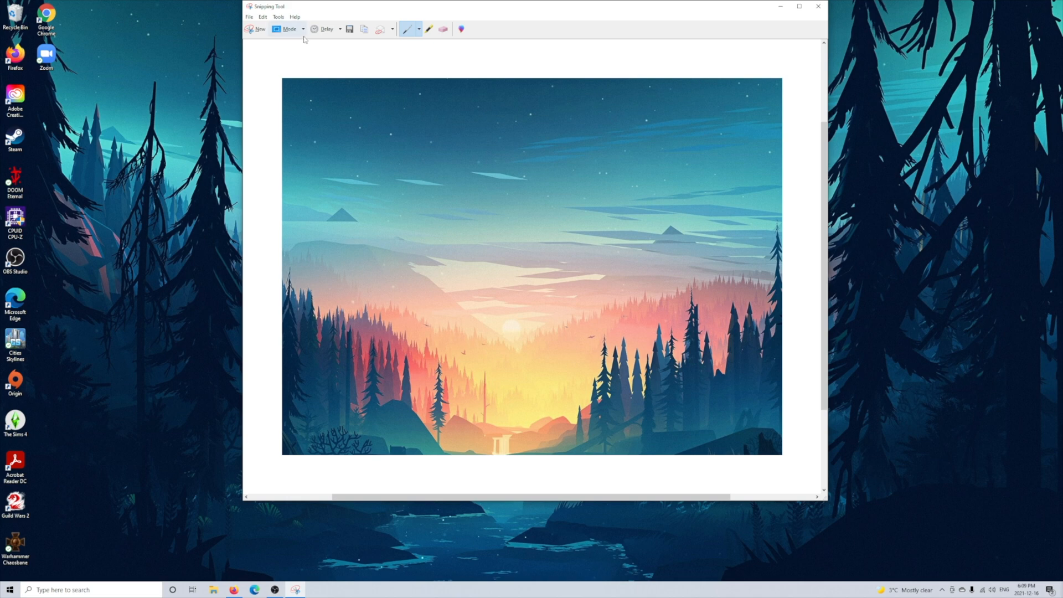
{"action": "left_click", "coordinate": [289, 28]}
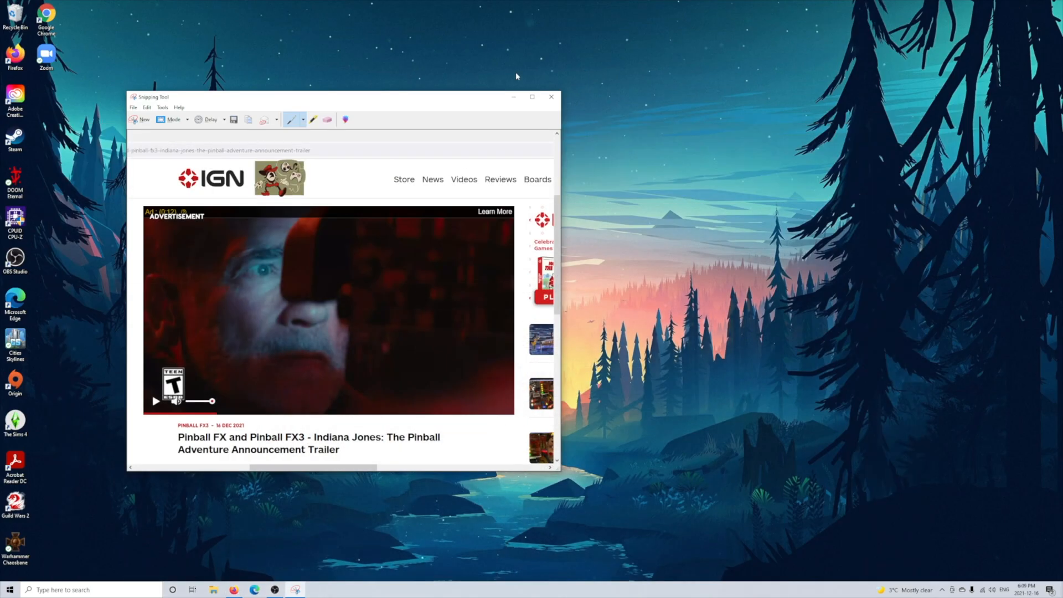
Step: Recentre Snipping Tool, pick a new snip mode and capture the full forest wallpaper
{"action": "left_click_drag", "start_coordinate": [339, 96], "coordinate": [515, 98]}
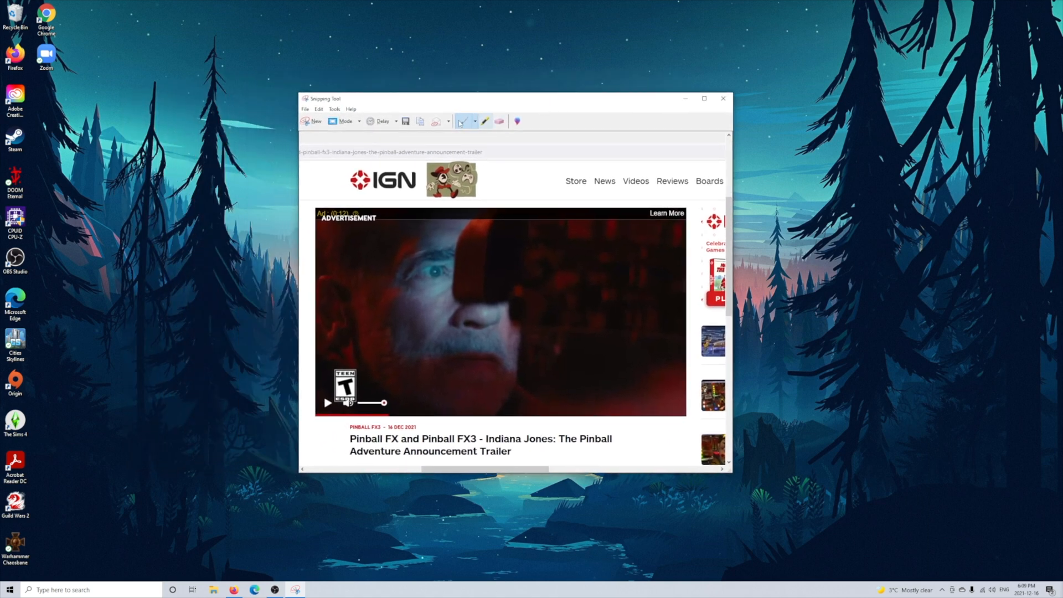
{"action": "left_click", "coordinate": [345, 121]}
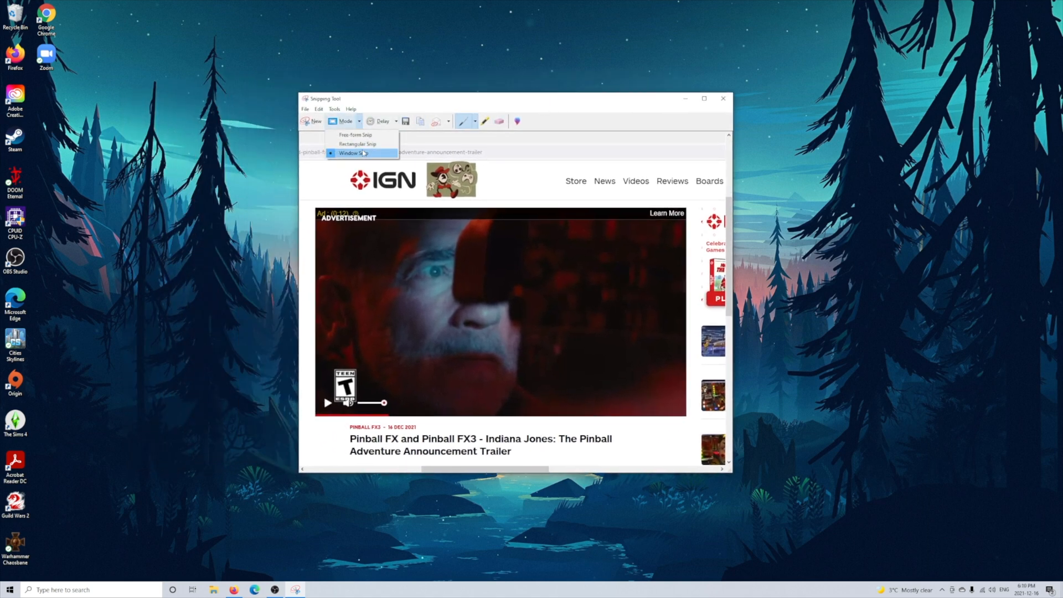
{"action": "left_click", "coordinate": [353, 153]}
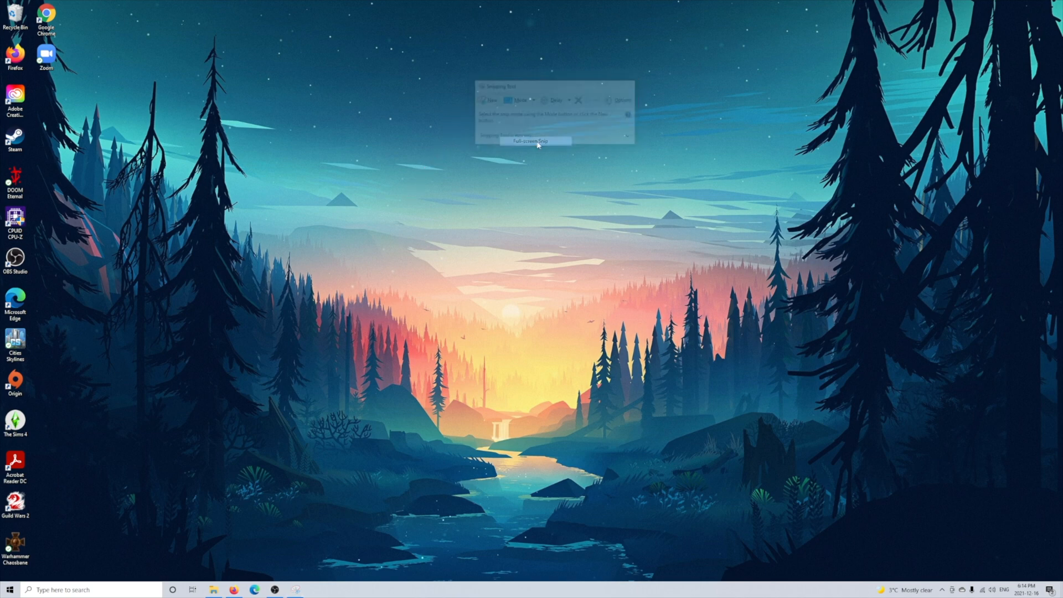
{"action": "left_click", "coordinate": [532, 141]}
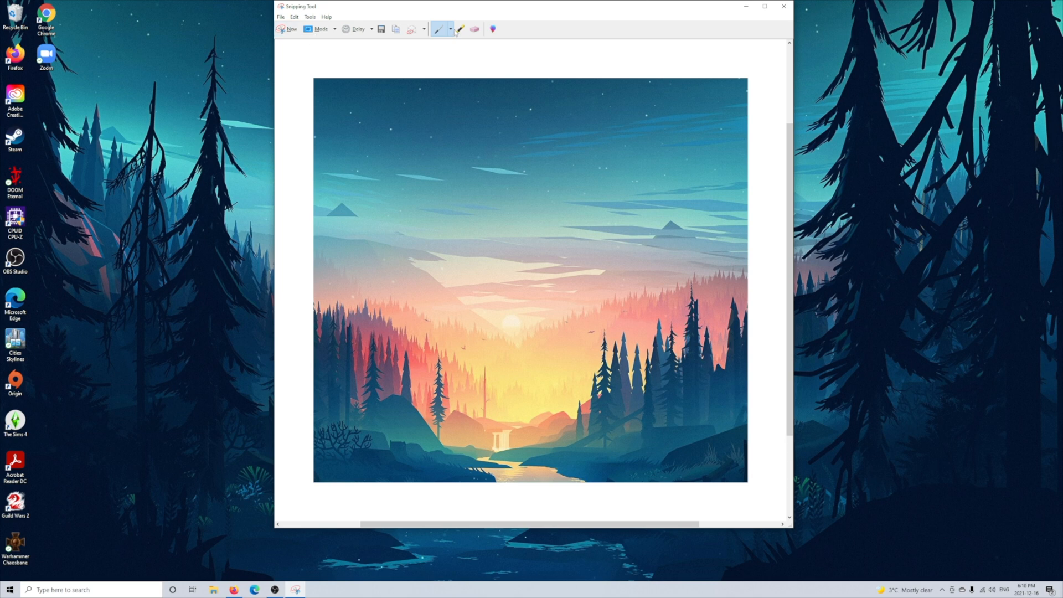
Step: Draw a pen circle over the sky, mark two eyes, and scribble highlighter streaks
{"action": "left_click_drag", "start_coordinate": [579, 127], "coordinate": [618, 136]}
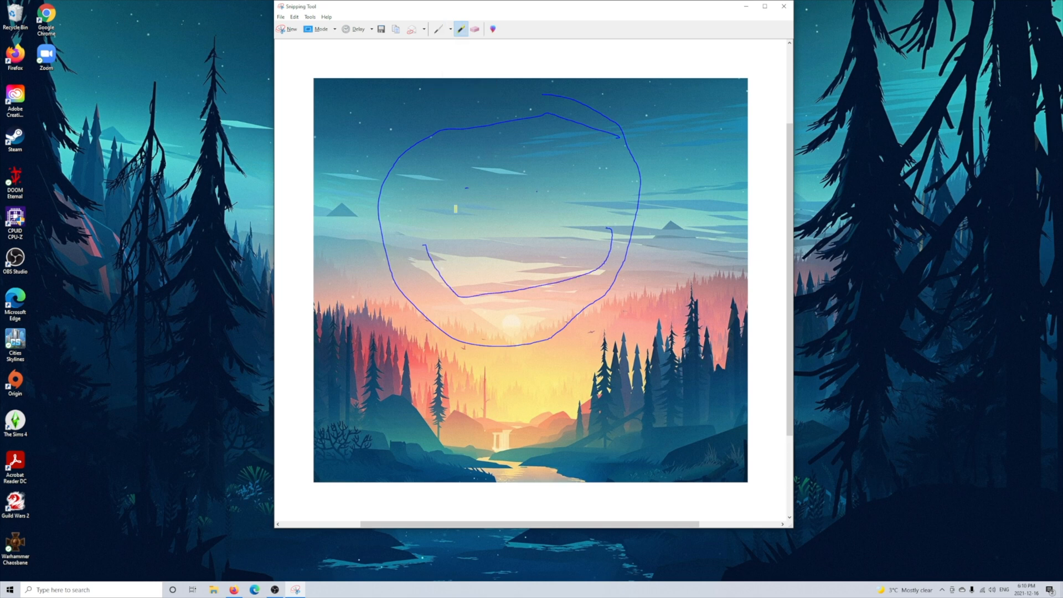
{"action": "left_click_drag", "start_coordinate": [448, 187], "coordinate": [481, 188]}
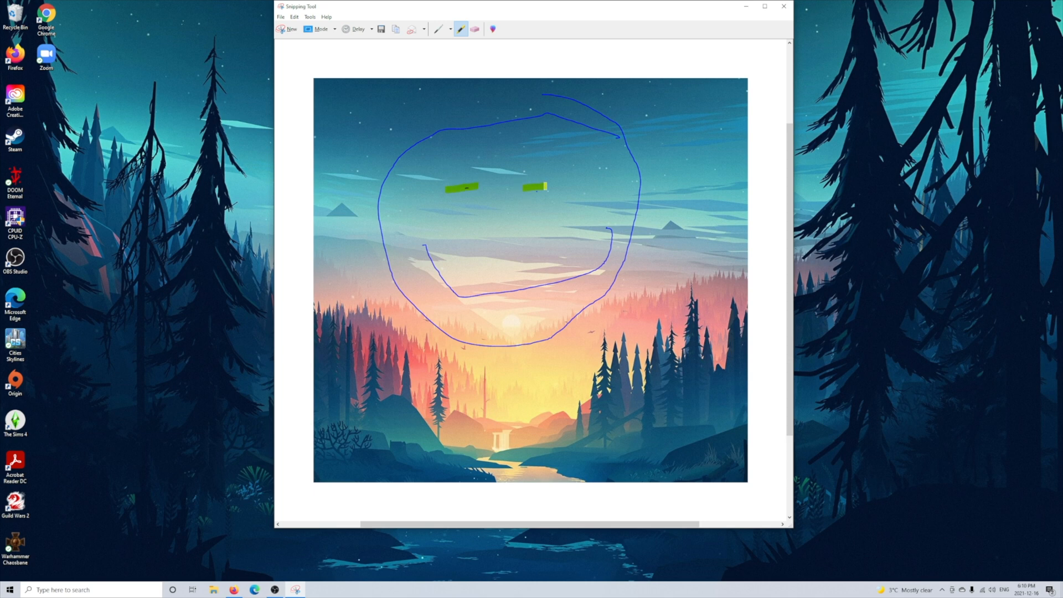
{"action": "left_click_drag", "start_coordinate": [779, 105], "coordinate": [278, 383]}
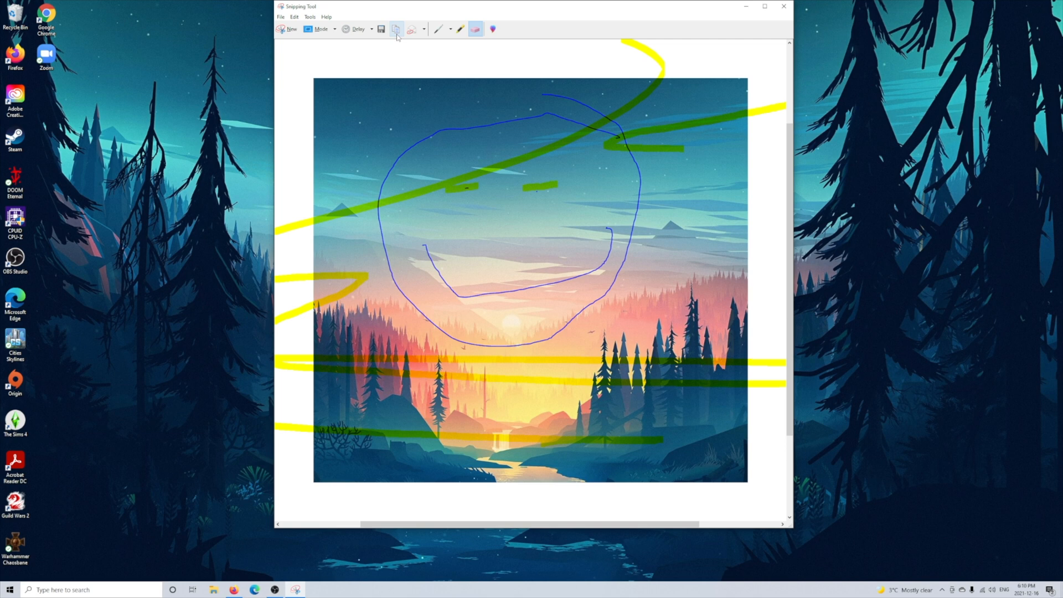
{"action": "mouse_move", "coordinate": [396, 29]}
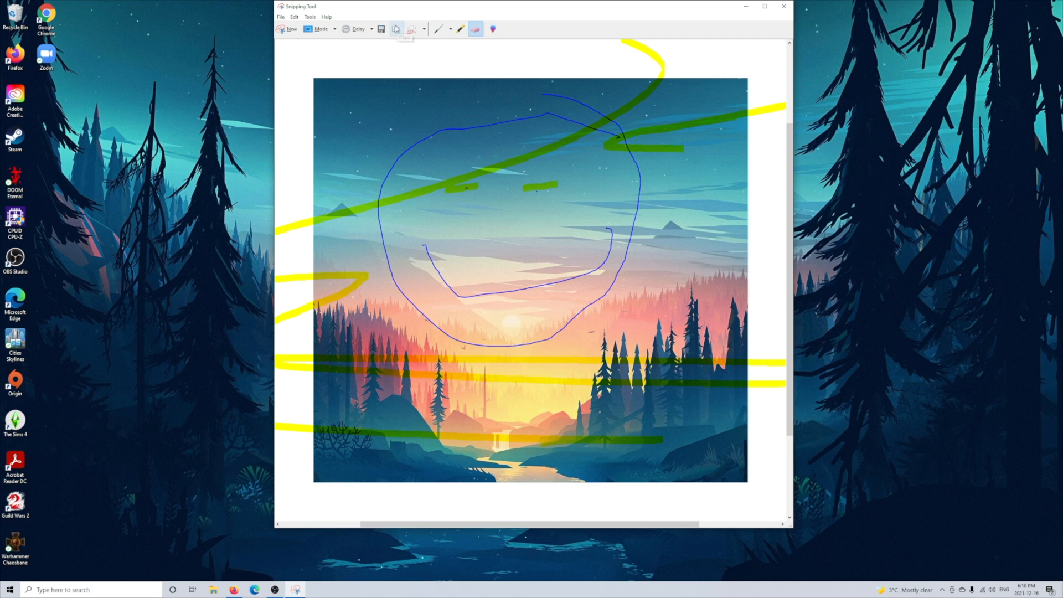
{"action": "mouse_move", "coordinate": [380, 29]}
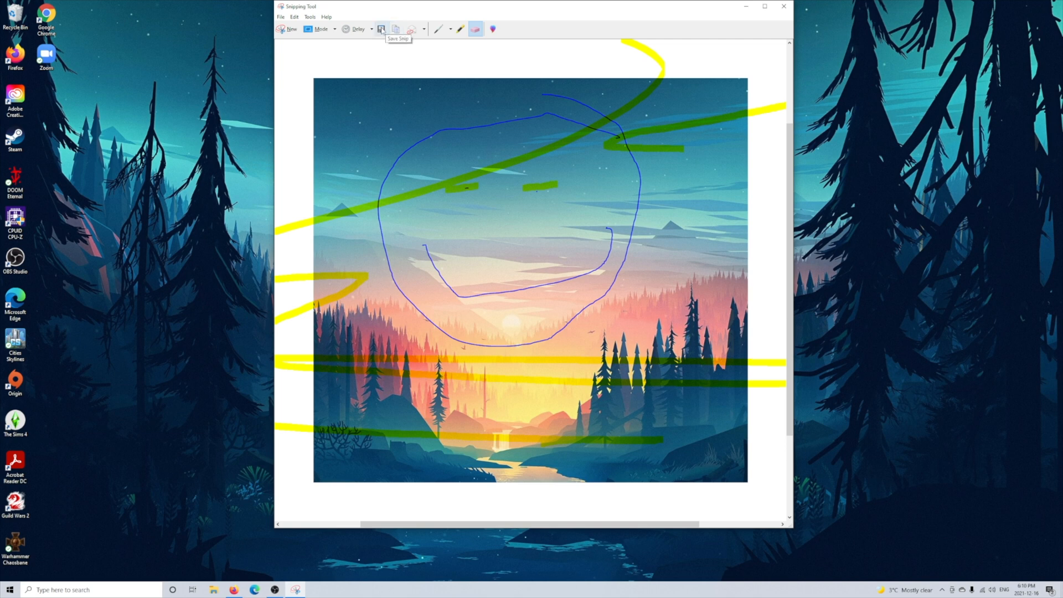
Step: Save the annotated snip as PNG named "Test Picture" in Project 79
{"action": "left_click", "coordinate": [381, 29]}
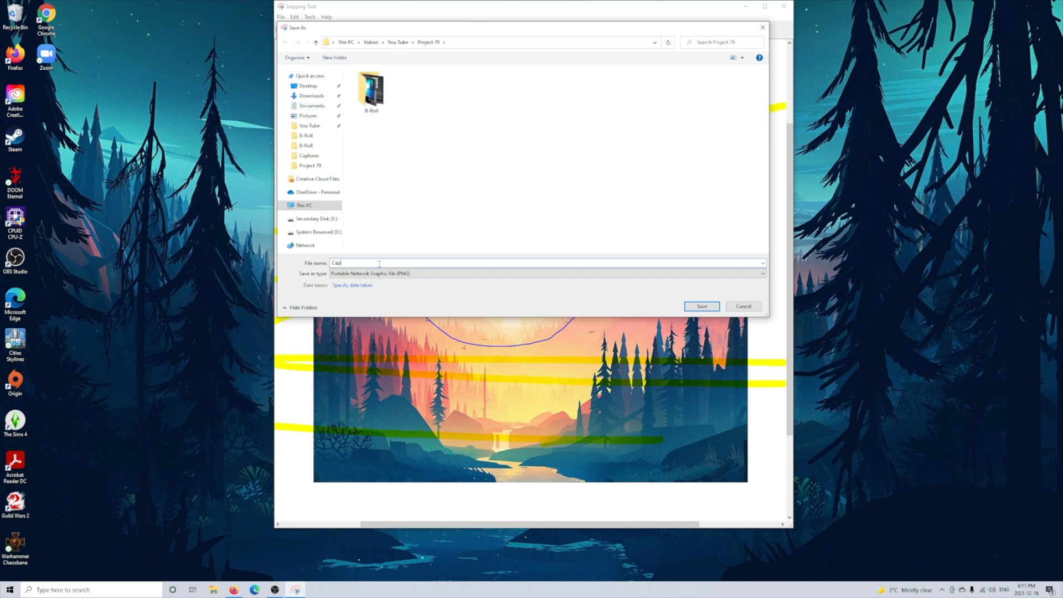
{"action": "type", "text": "Test Picture"}
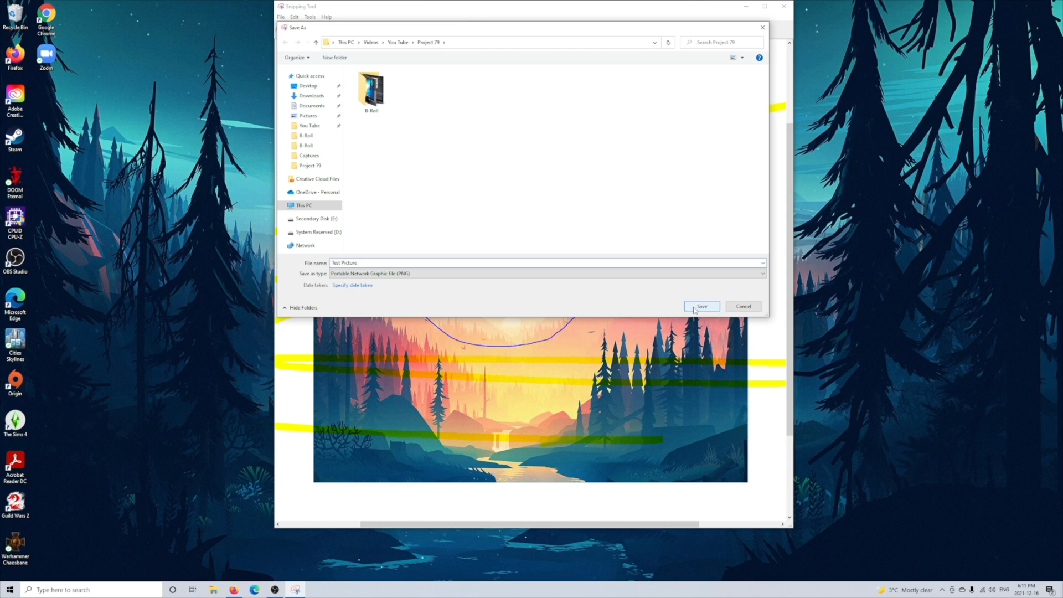
{"action": "left_click", "coordinate": [700, 306]}
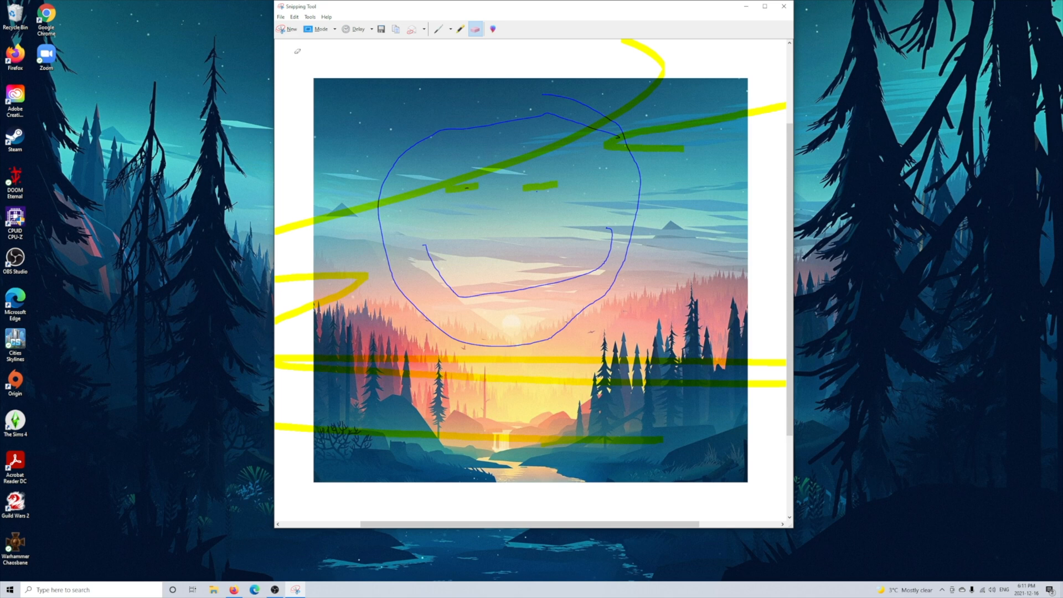
{"action": "mouse_move", "coordinate": [318, 28]}
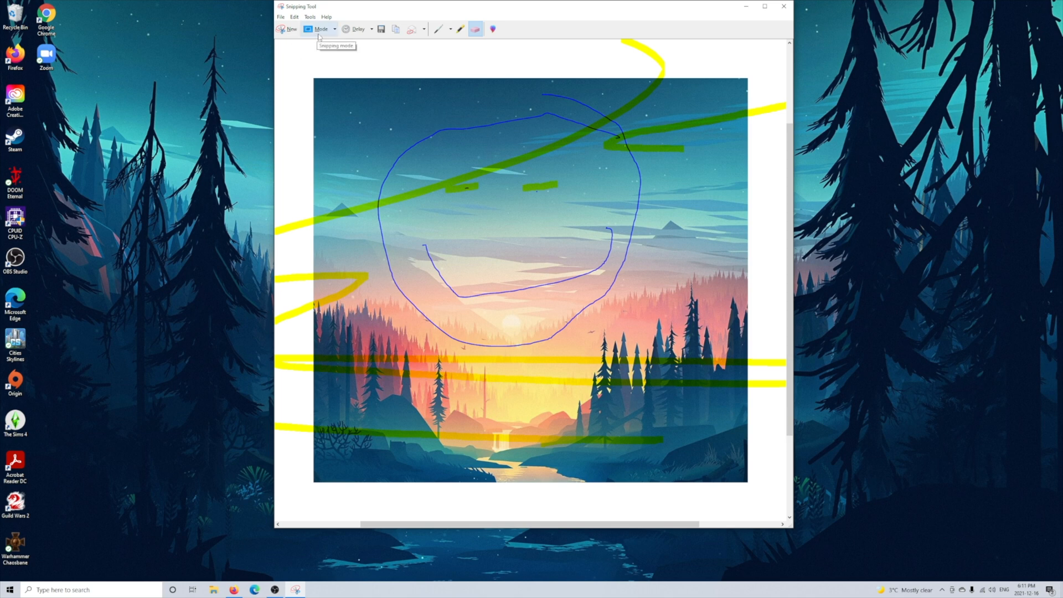